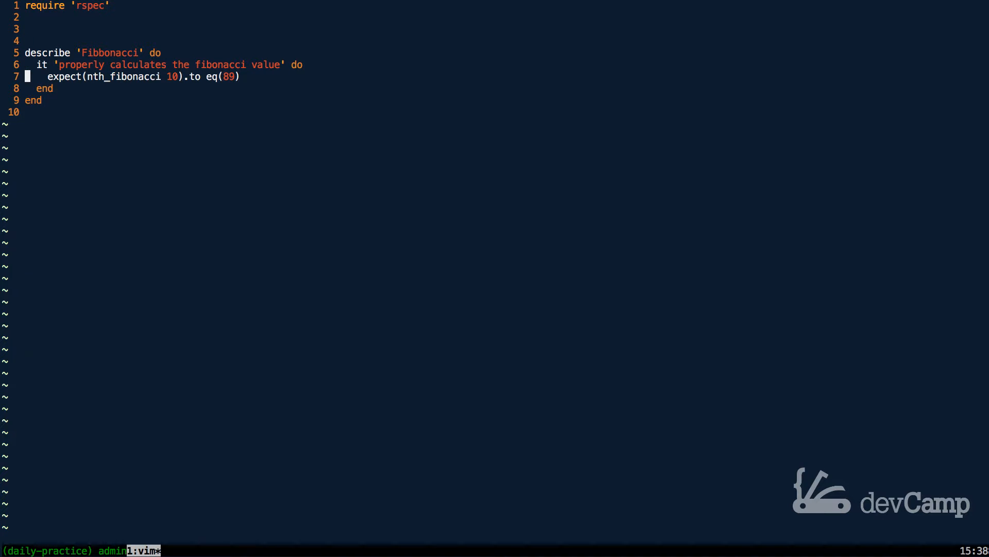
pyautogui.moveTo(165, 76)
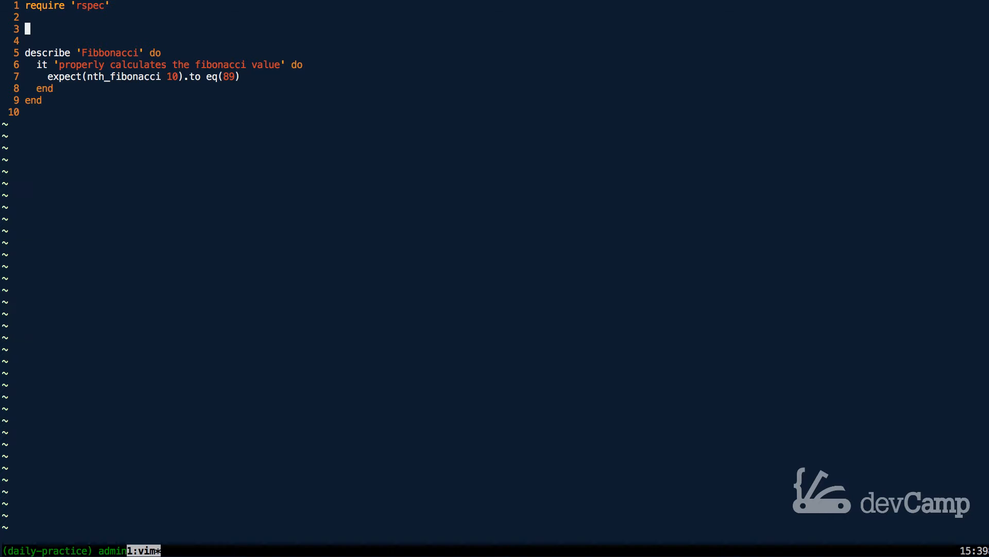
# Write def nth_fibonacci num with (1..num).inject([0, 1]) as the seed sequence
pyautogui.press('i')
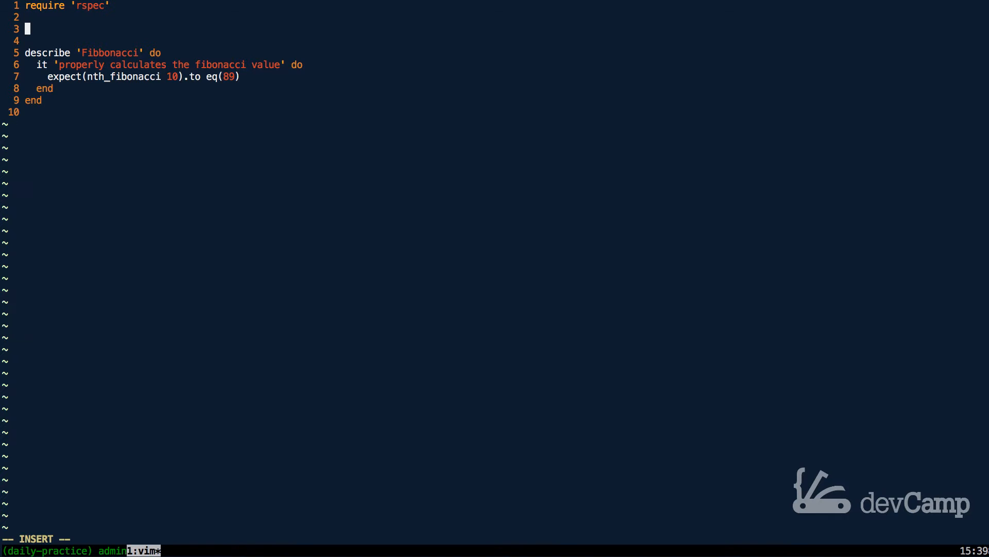
pyautogui.write('def n')
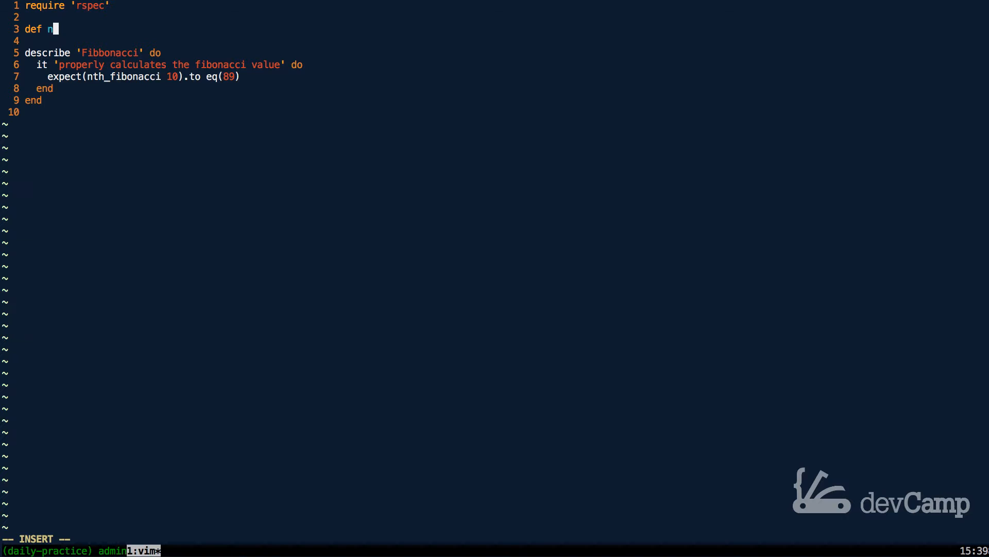
pyautogui.write('th_fib')
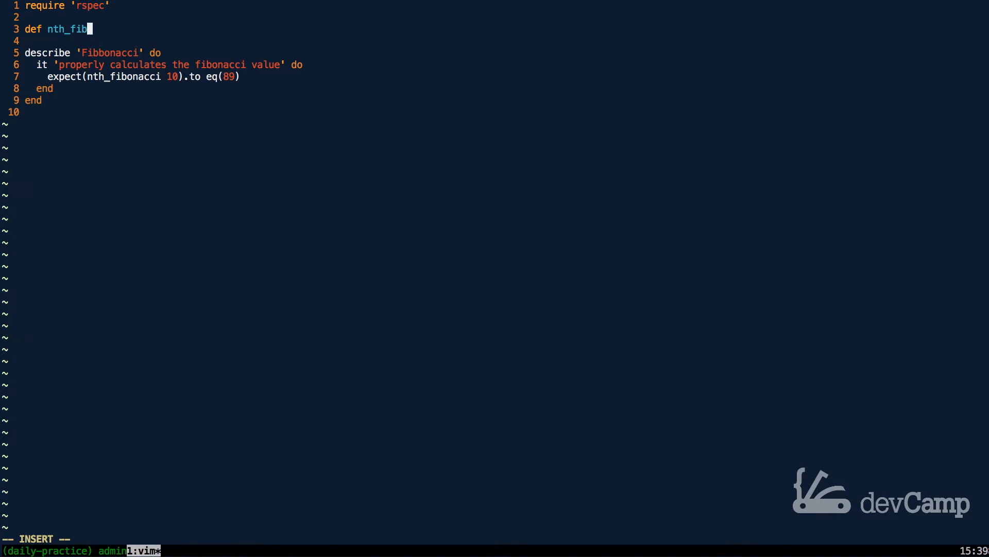
pyautogui.write('onacci num')
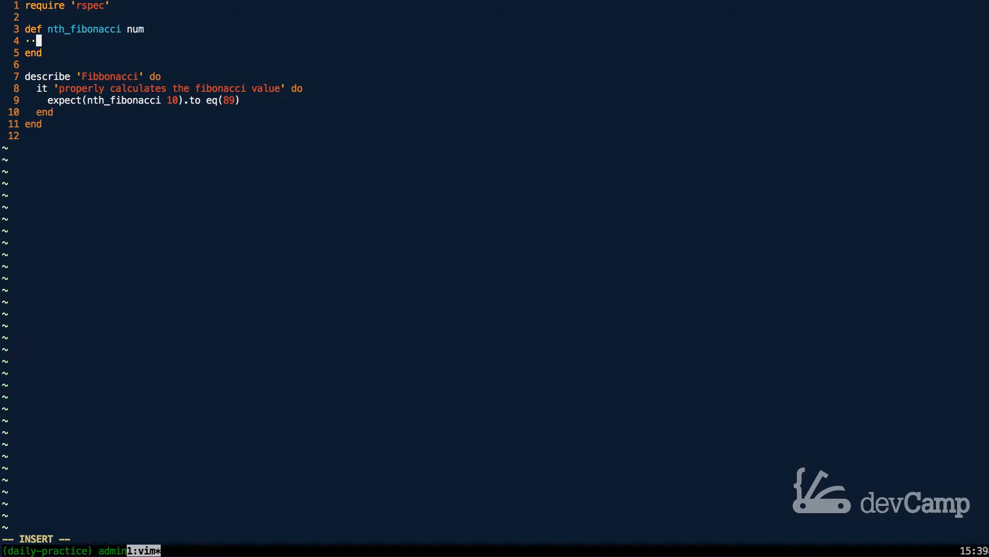
pyautogui.write('(')
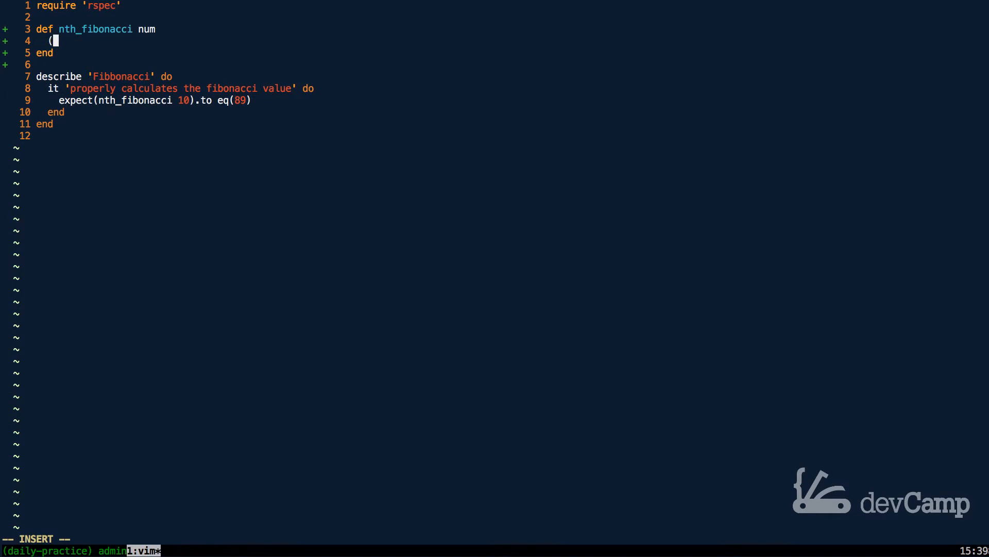
pyautogui.write('1..nu')
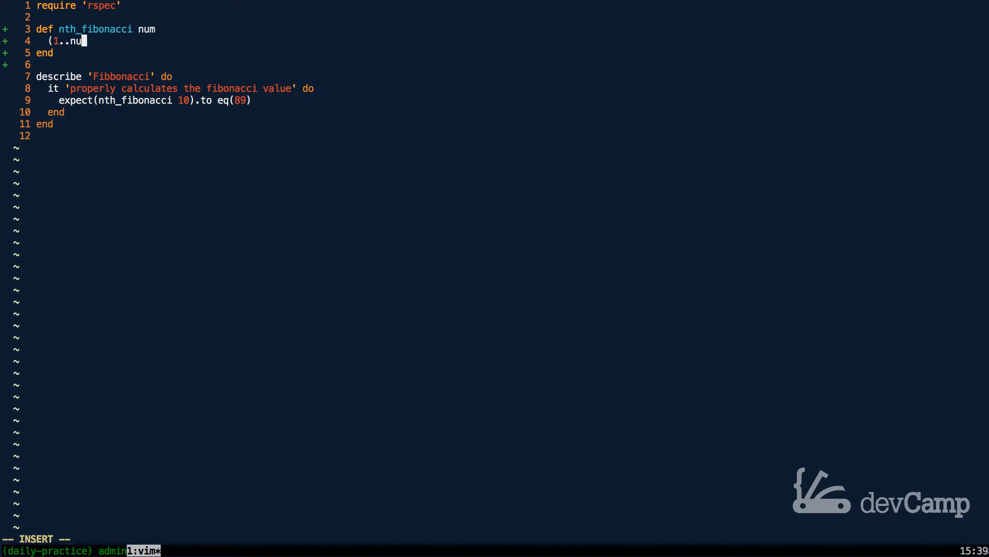
pyautogui.write('m)')
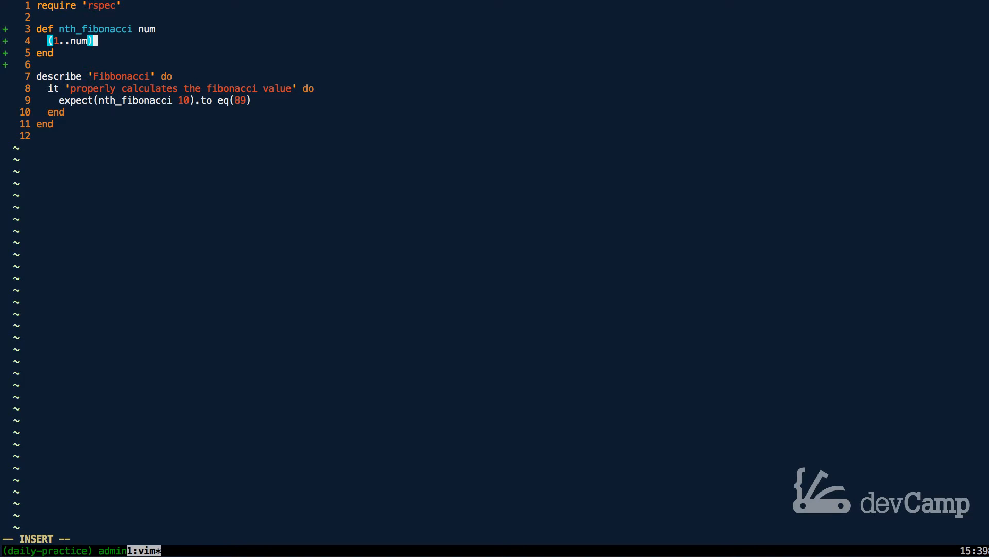
pyautogui.write('.inje')
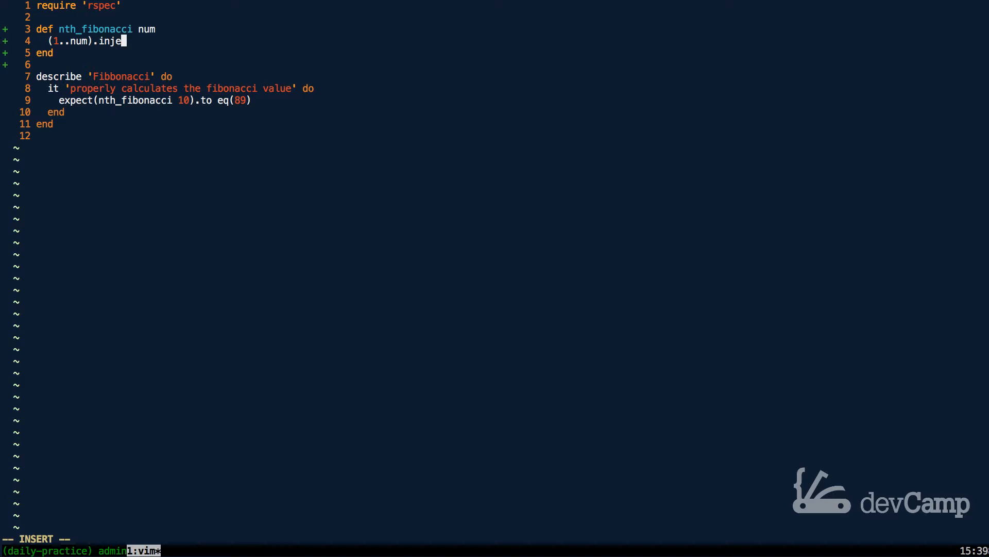
pyautogui.write('ct(')
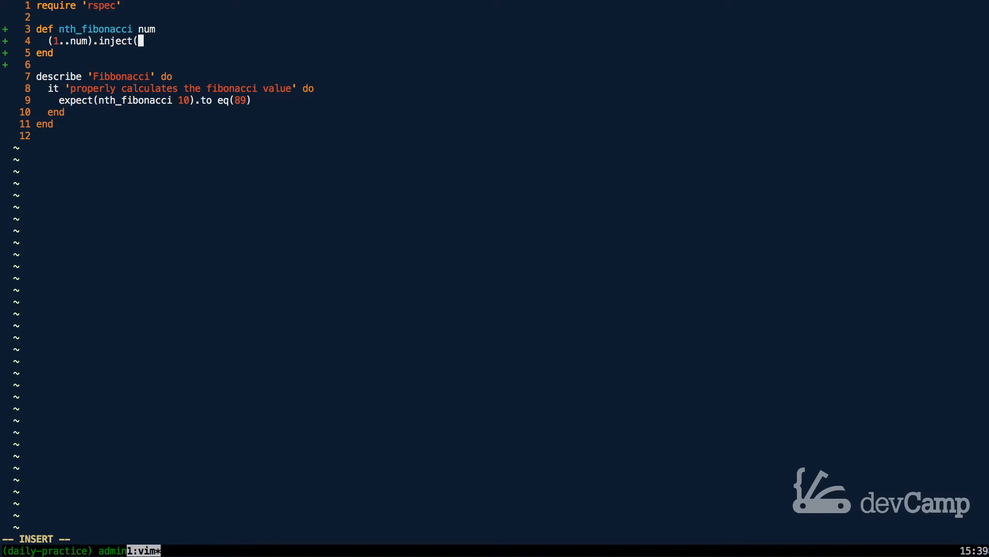
pyautogui.write('[1')
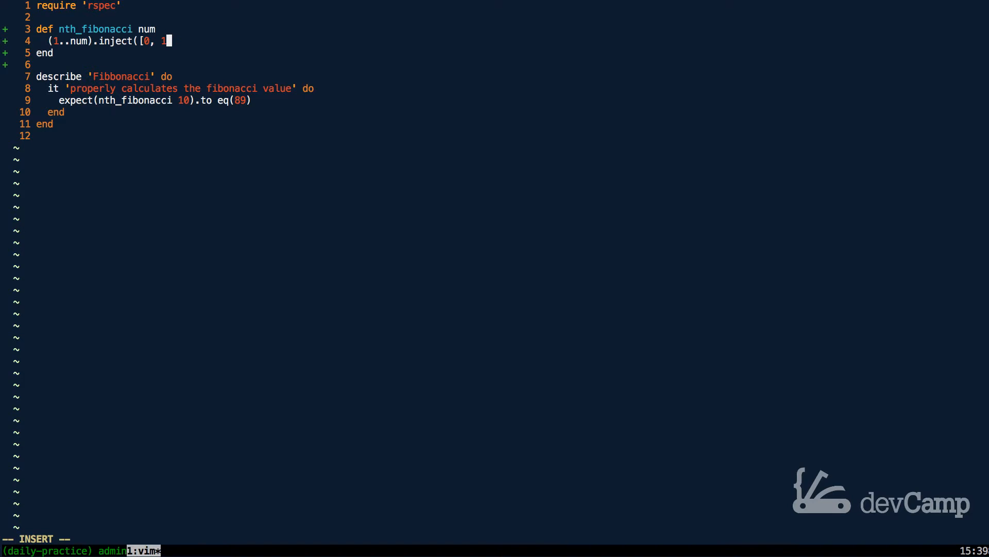
pyautogui.write('])')
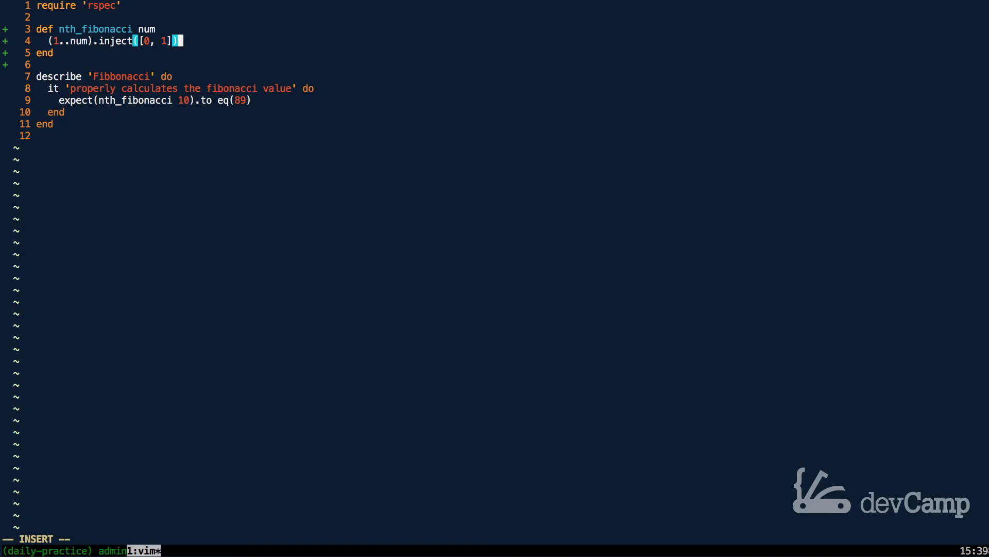
# Add the block { |fib| fib << fib.last(2).inject(:+) } appending the sum of the last two values
pyautogui.write('.')
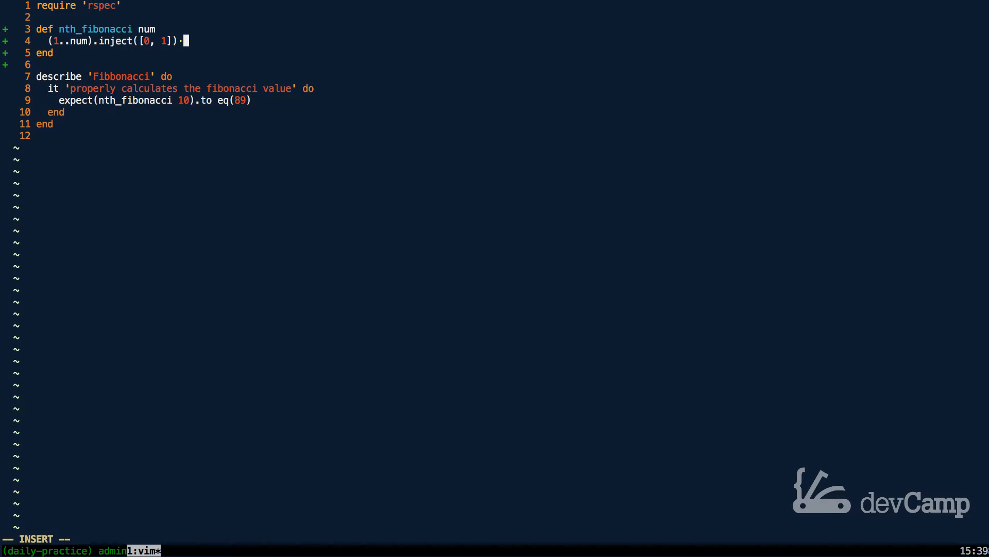
pyautogui.write('{ |')
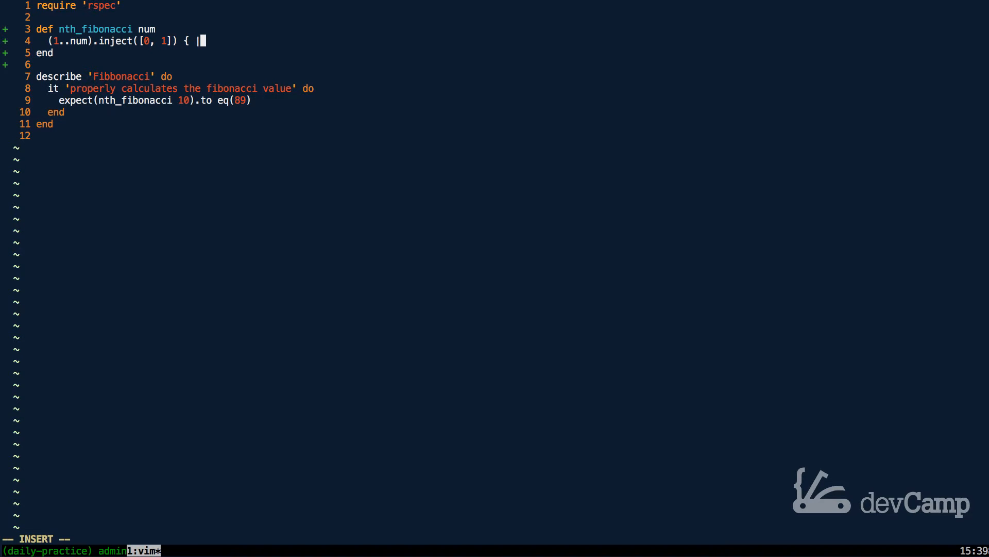
pyautogui.write('fib|')
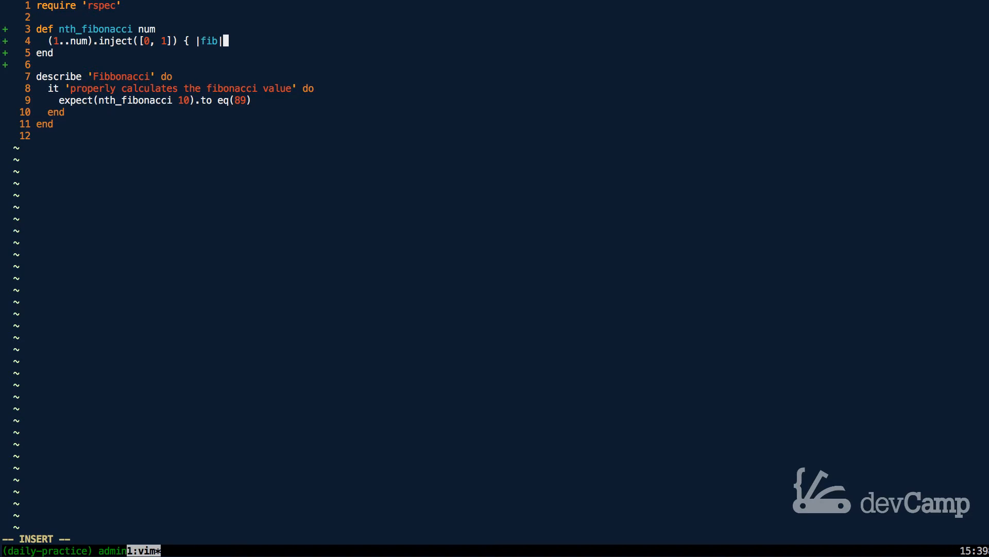
pyautogui.write('fib <<')
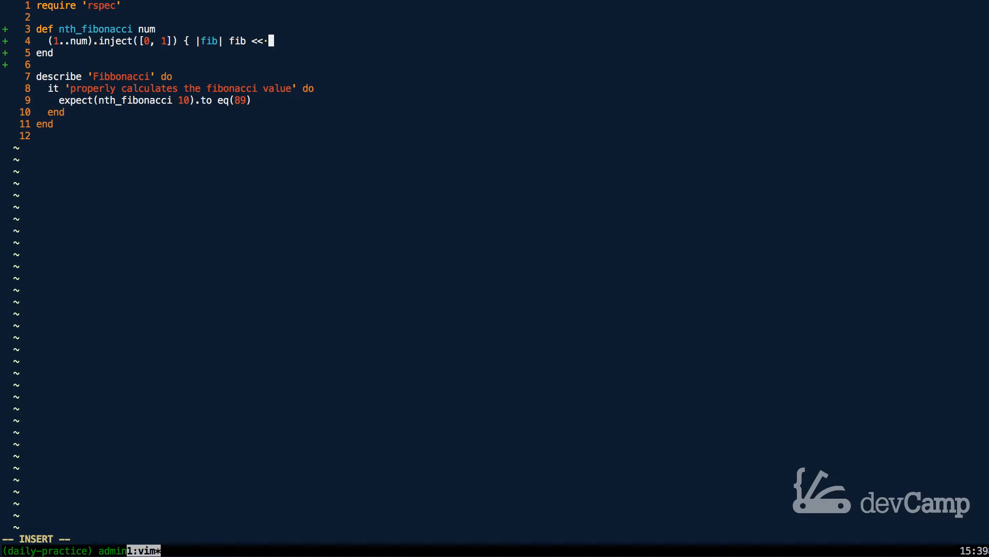
pyautogui.write('fib')
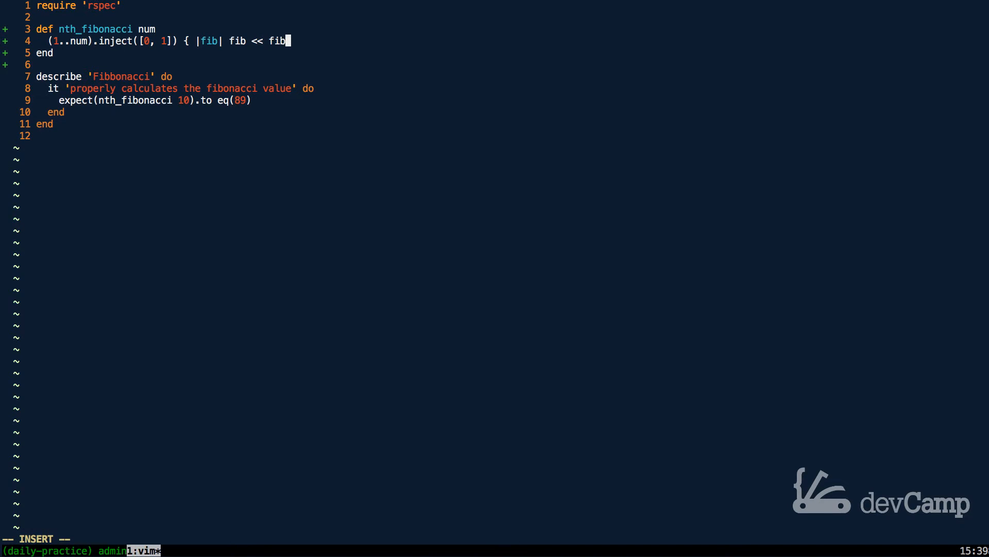
pyautogui.write('.last')
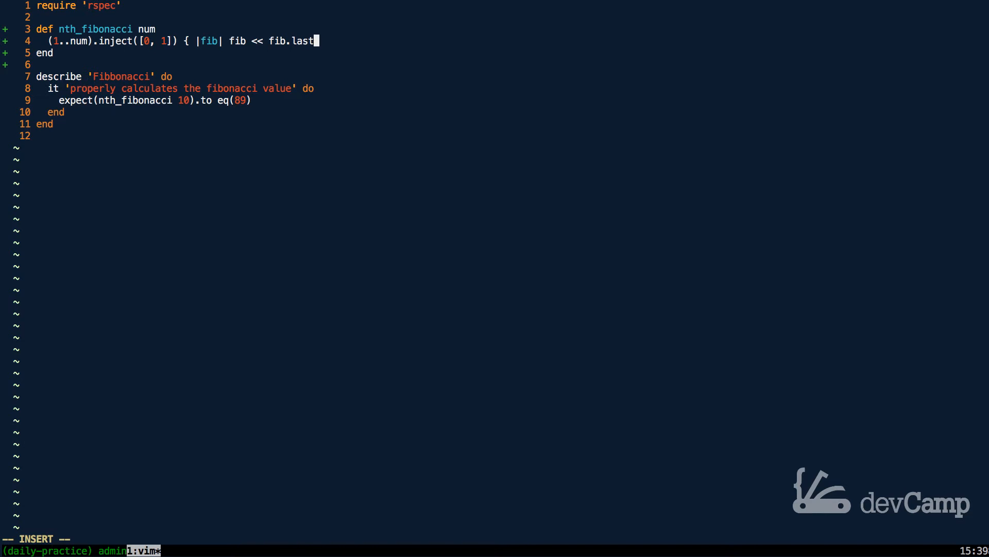
pyautogui.write('(2')
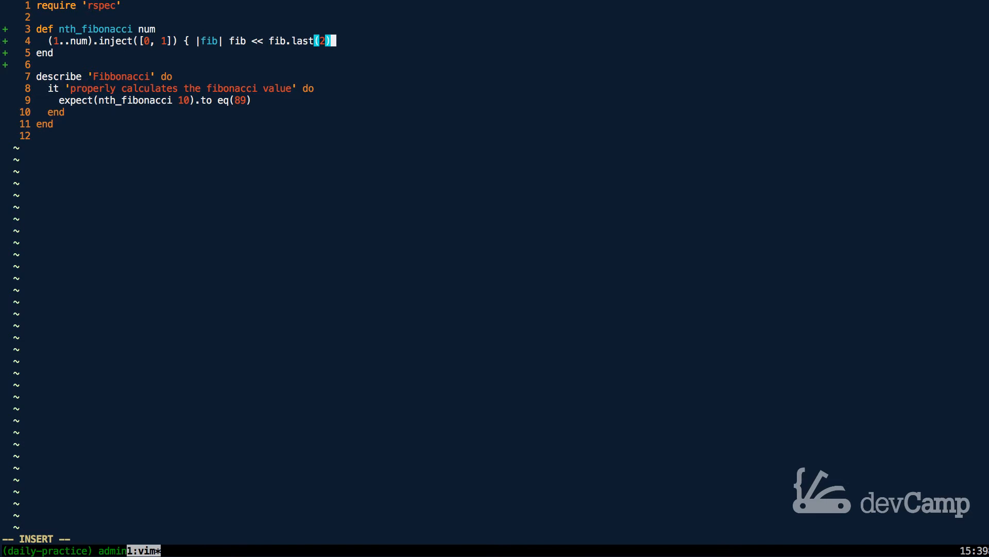
pyautogui.write('.inject(')
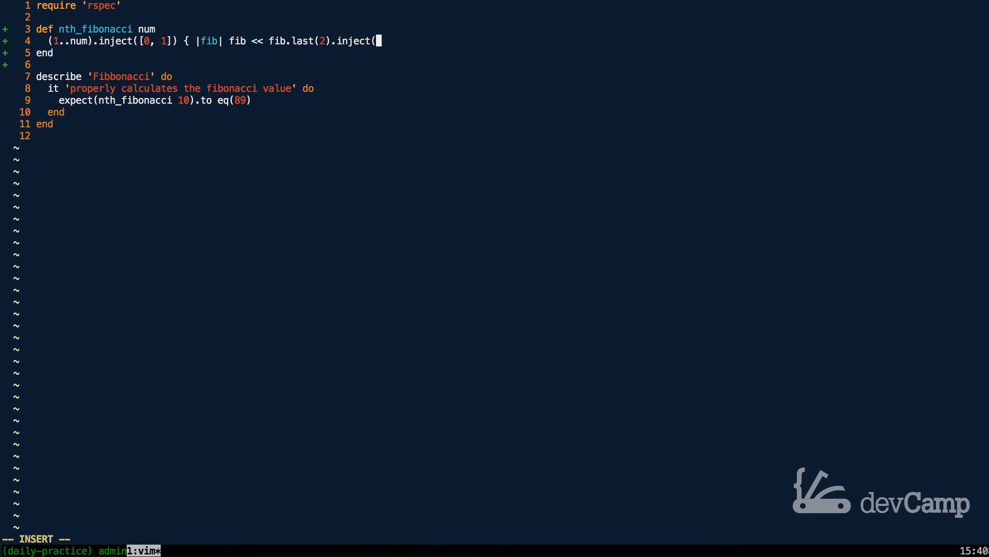
pyautogui.write(':+)')
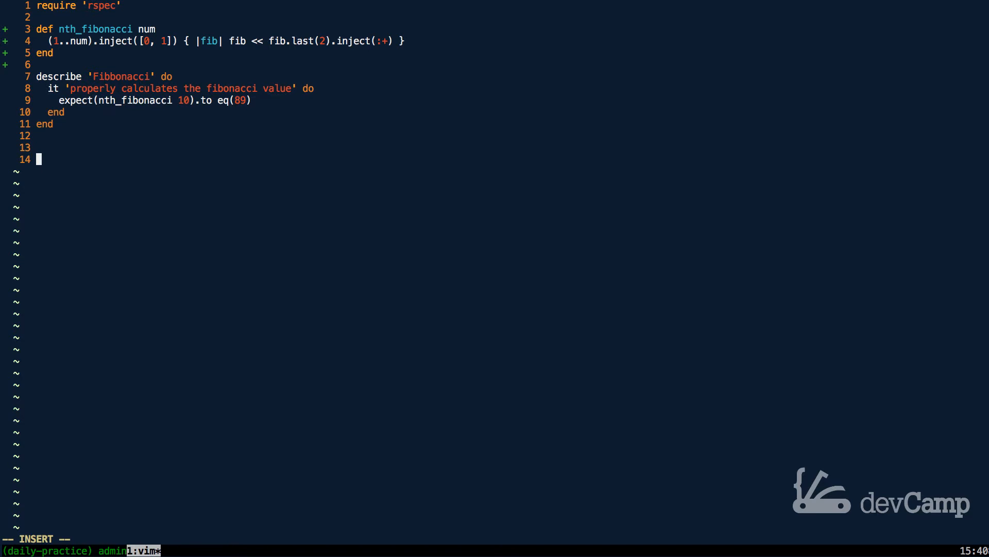
# Add nth_fibonacci 10, append .last to the chain, and annotate results inline with seeing_is_believing showing 89
pyautogui.write('n')
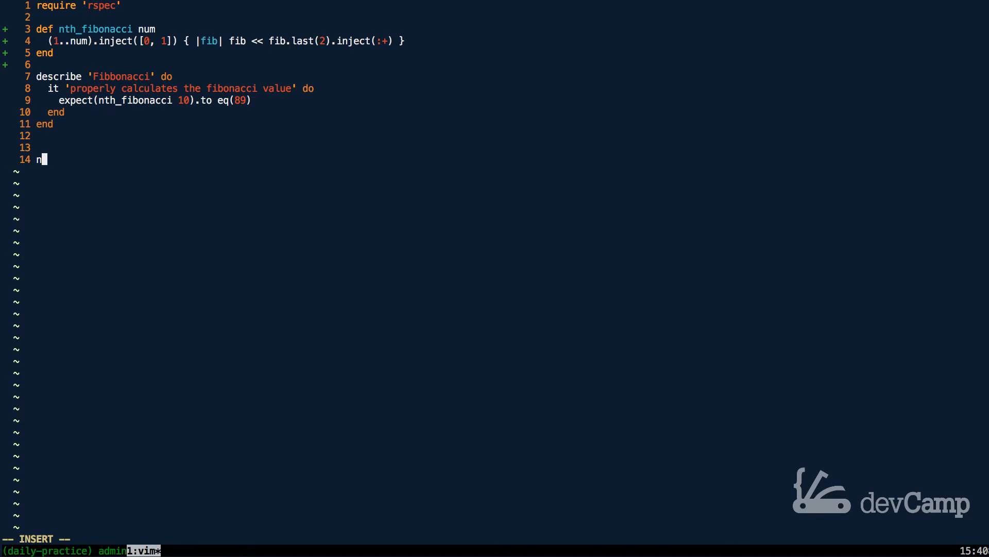
pyautogui.write('th_fibonacci 1')
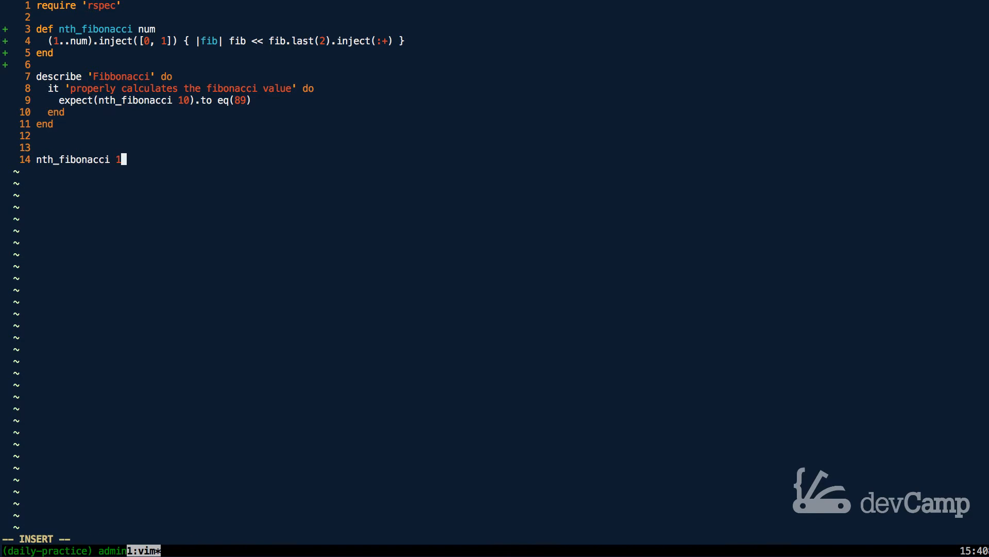
pyautogui.write('0')
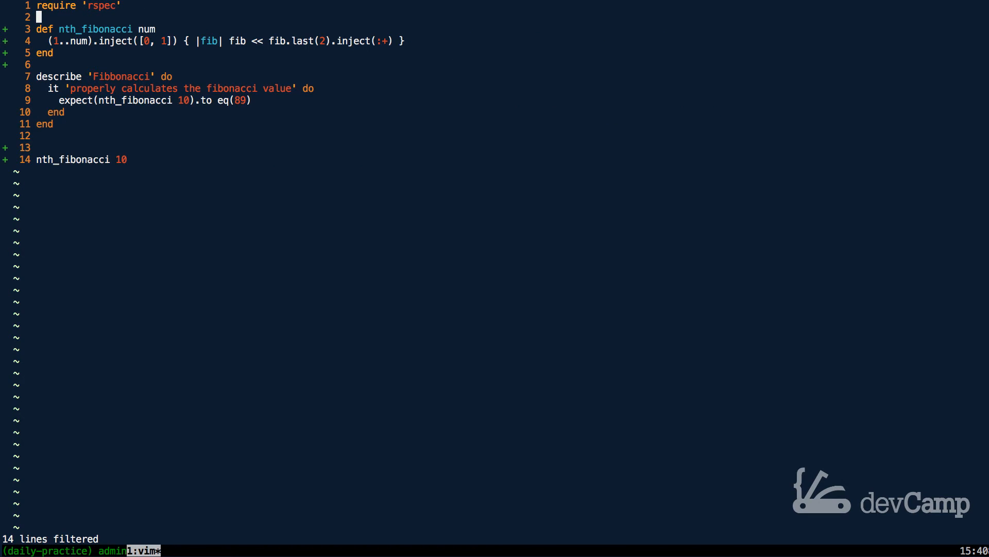
pyautogui.write('.')
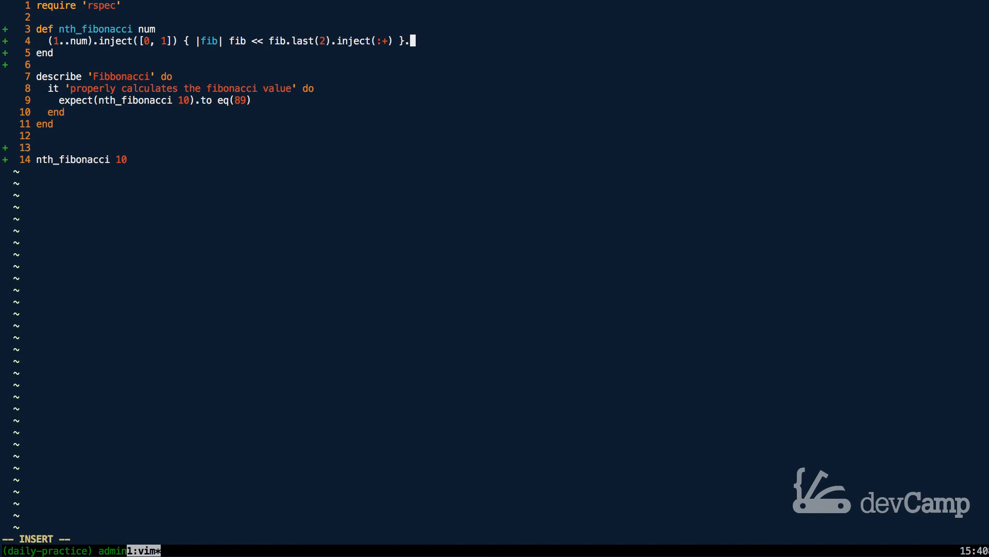
pyautogui.write('last')
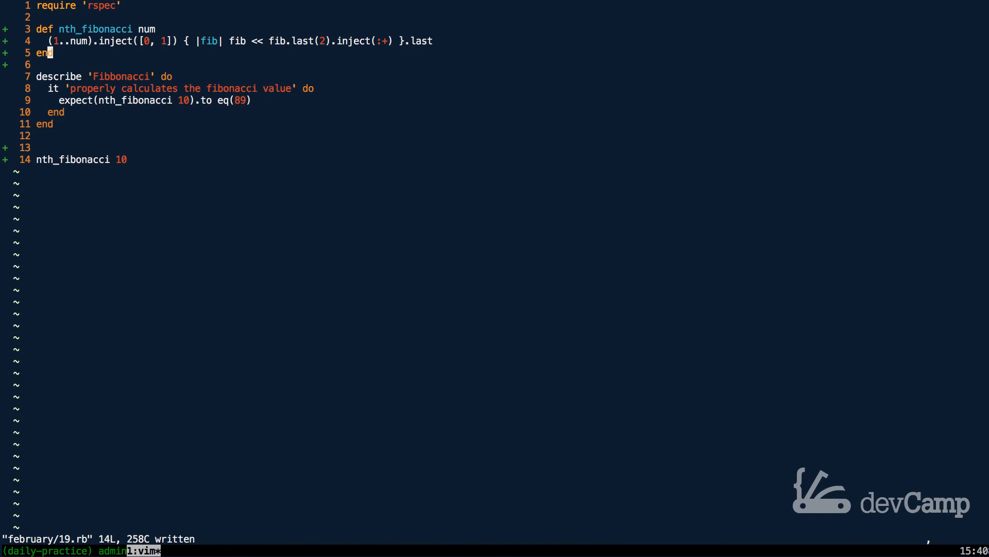
pyautogui.press('Return')
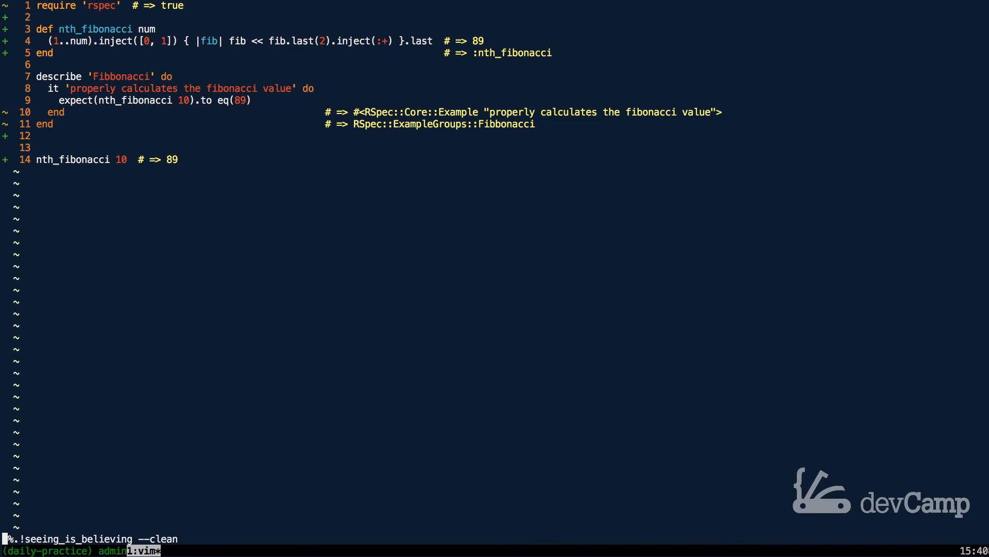
# Clean the seeing_is_believing annotations and delete the trailing nth_fibonacci 10 call
pyautogui.press('Return')
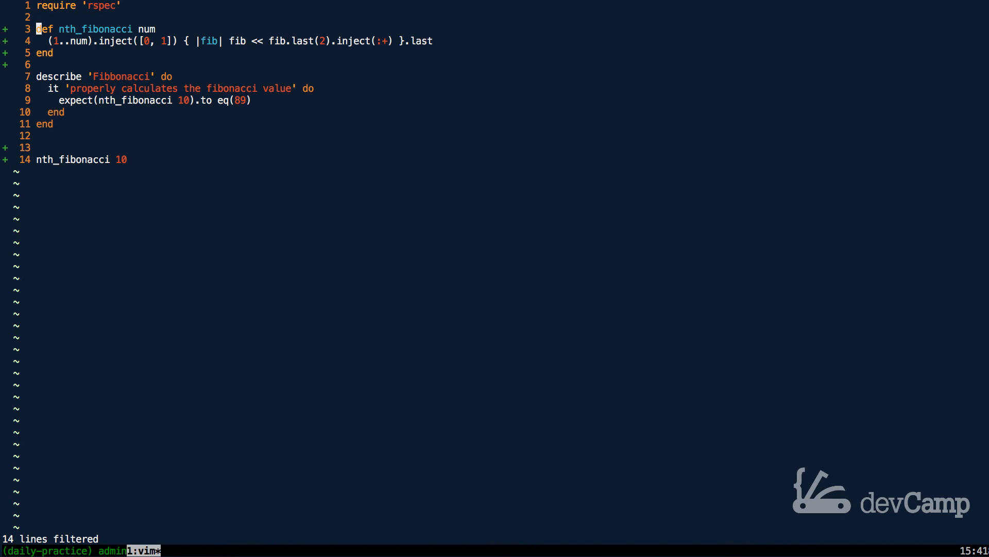
pyautogui.press('j')
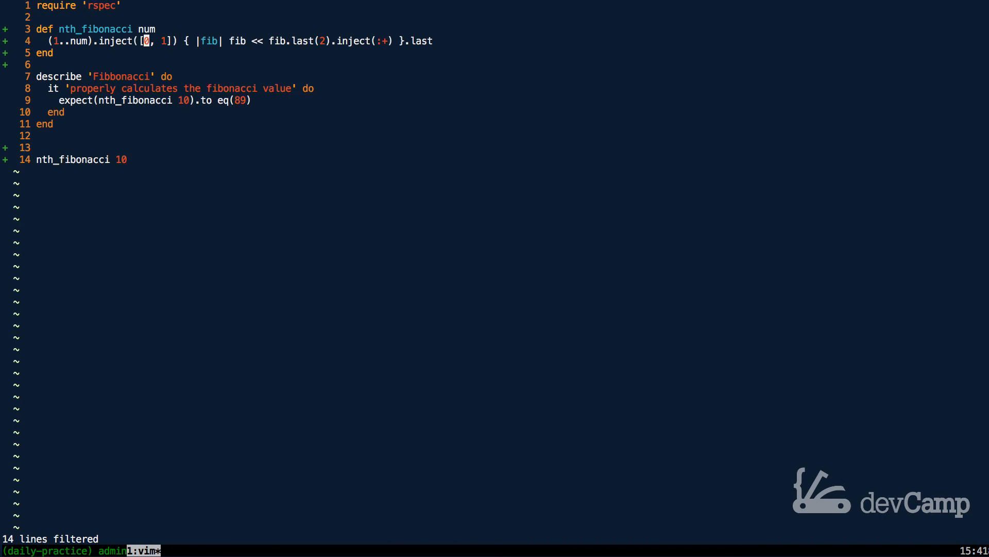
pyautogui.press('l')
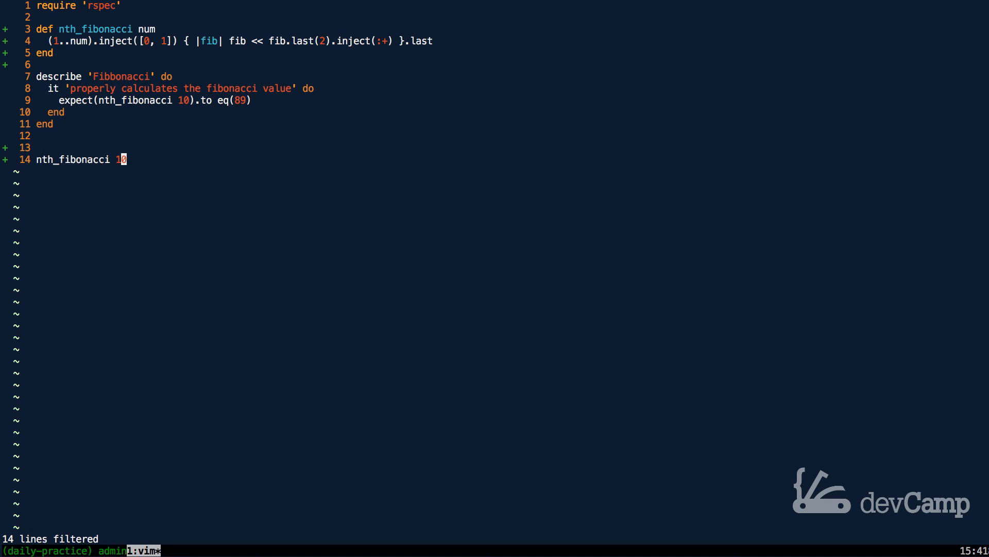
pyautogui.press('d')
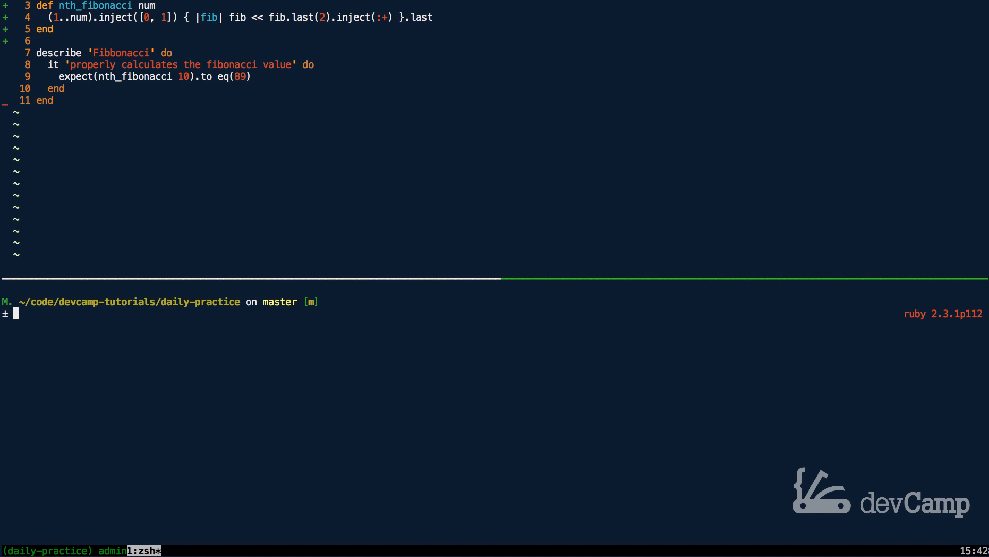
# Run rspec february/19.rb in zsh, getting 1 example, 0 failures
pyautogui.write('rspec february/19.rb')
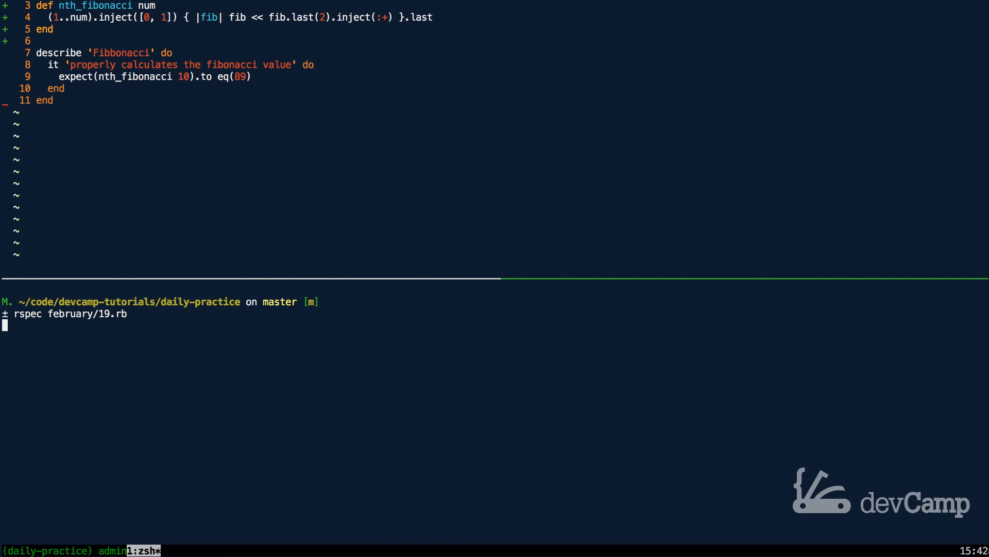
pyautogui.press('Return')
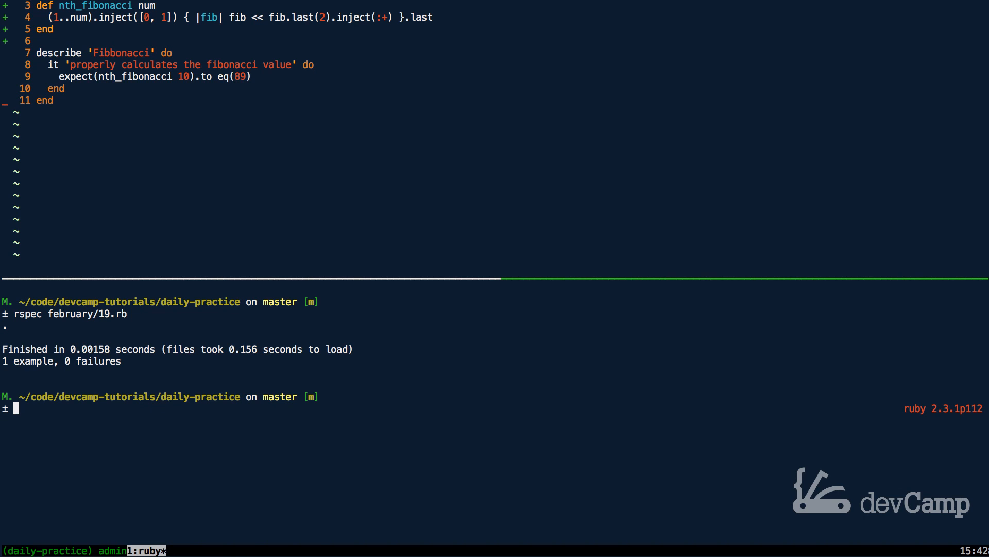